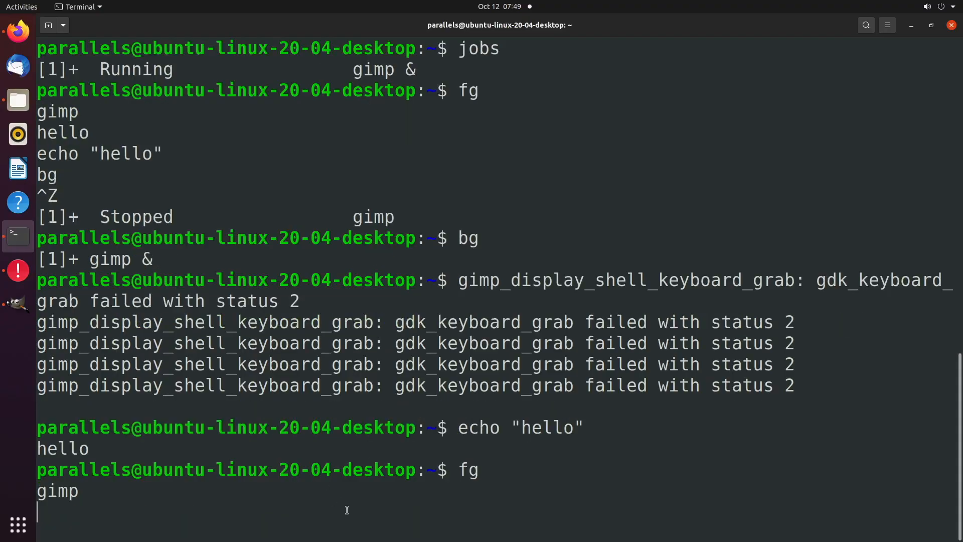
pyautogui.moveTo(311, 510)
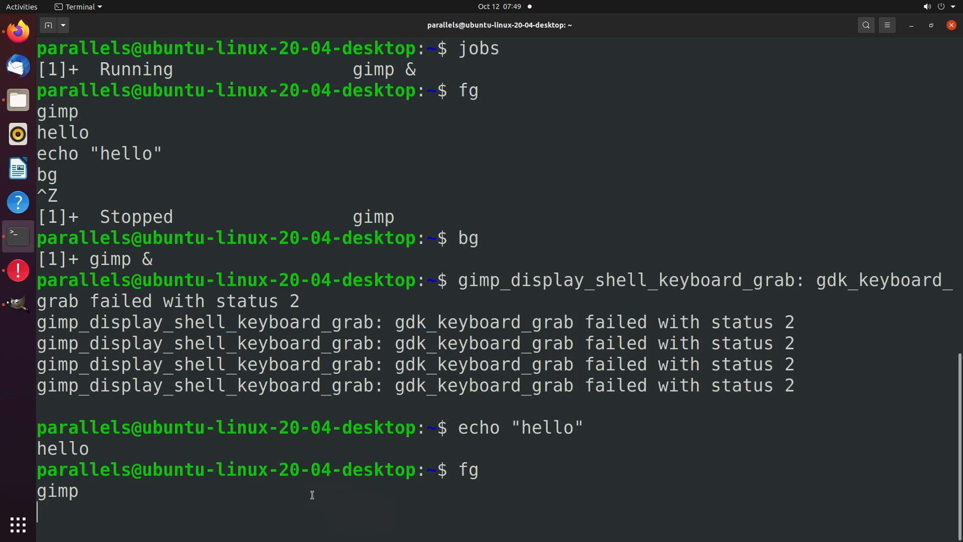
pyautogui.moveTo(281, 528)
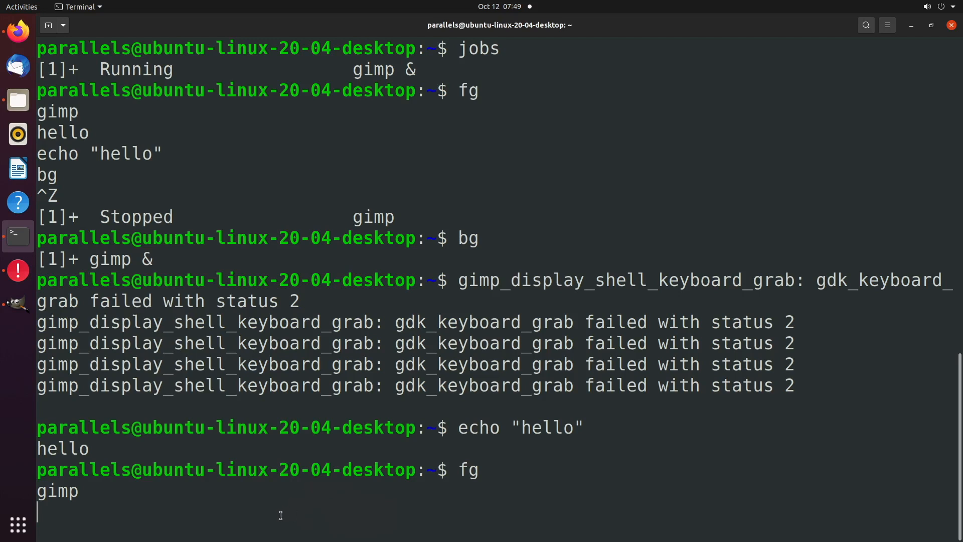
# - Suspend gimp with Ctrl+Z so it shows as Stopped, then begin an echo " command
pyautogui.press('ctrl+z')
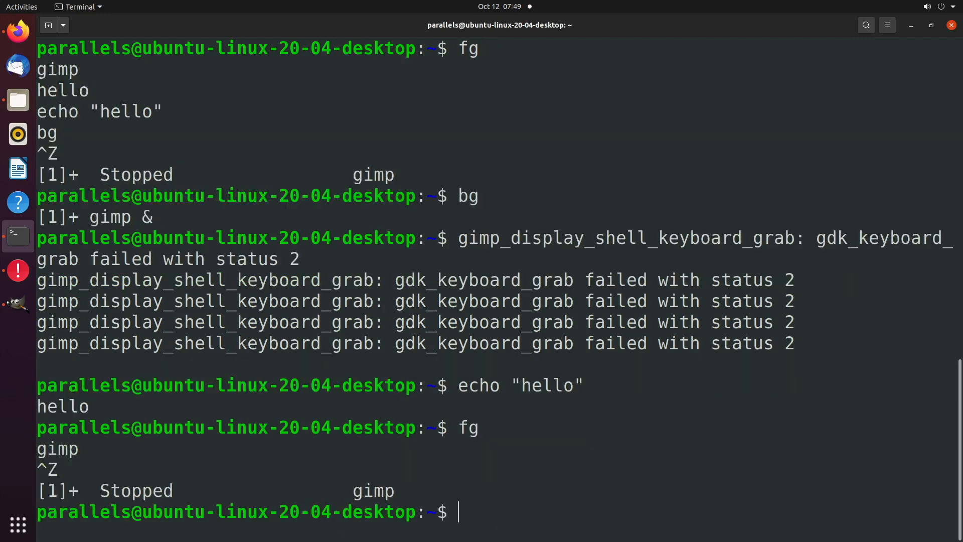
pyautogui.write('echo "')
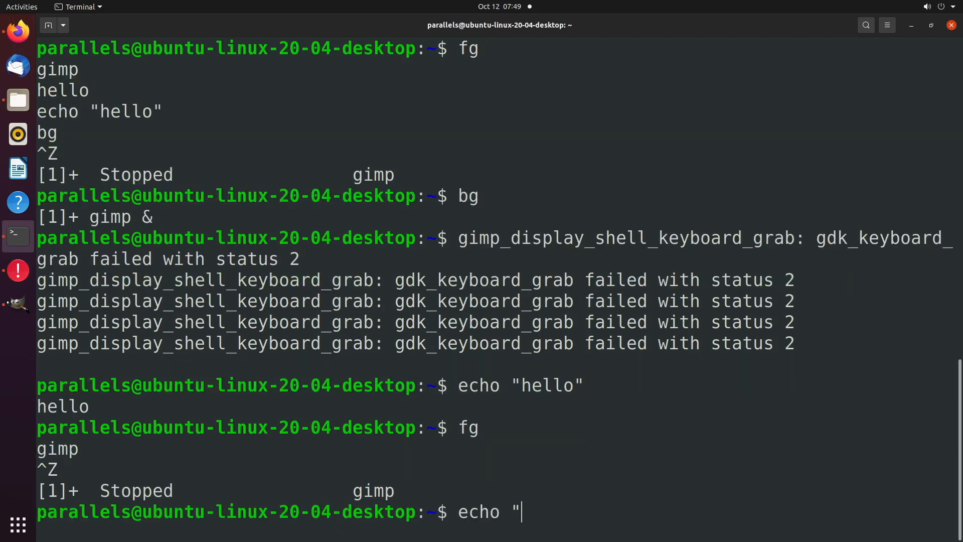